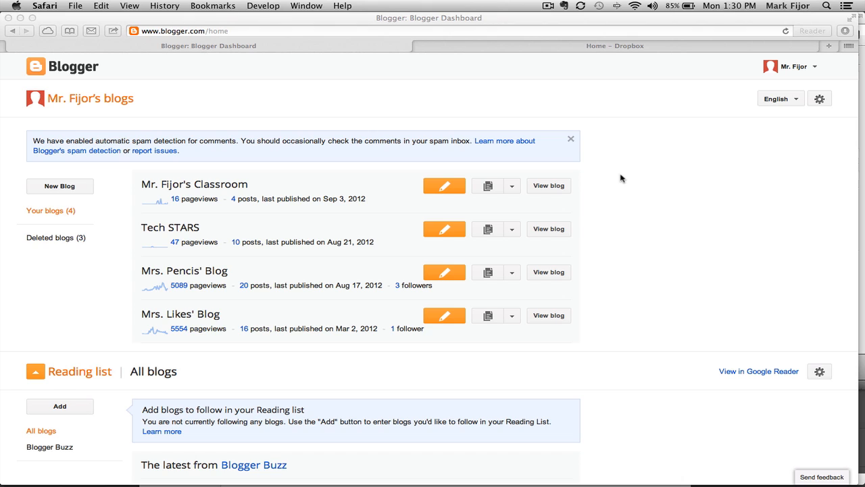
mouse_move(617, 176)
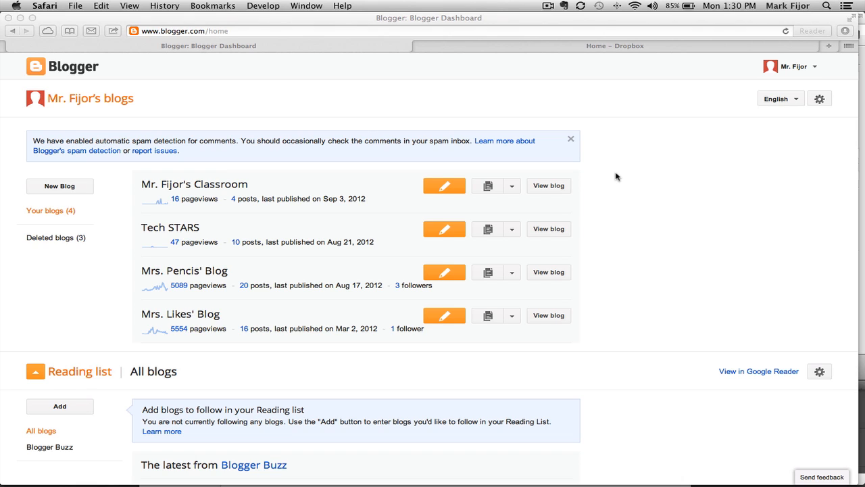
mouse_move(508, 199)
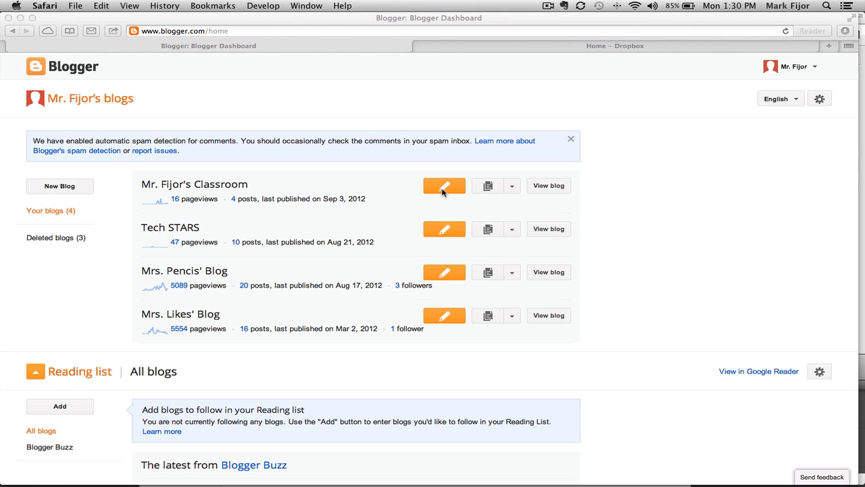
Create a new classroom-blog post and title it 'Welcome to School Homework', then move to Dropbox
click(443, 185)
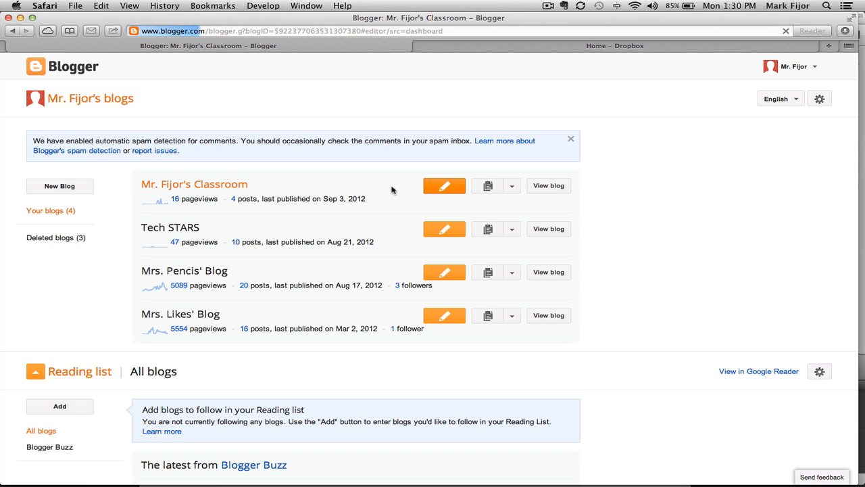
click(443, 186)
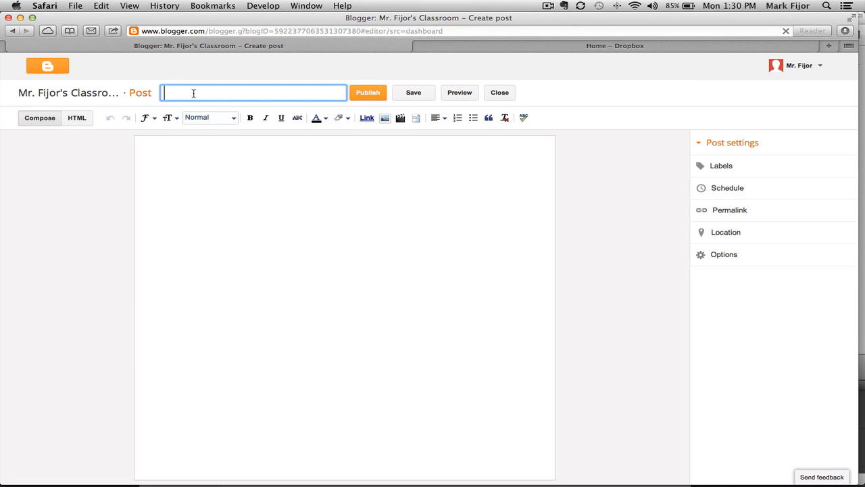
text(Welco)
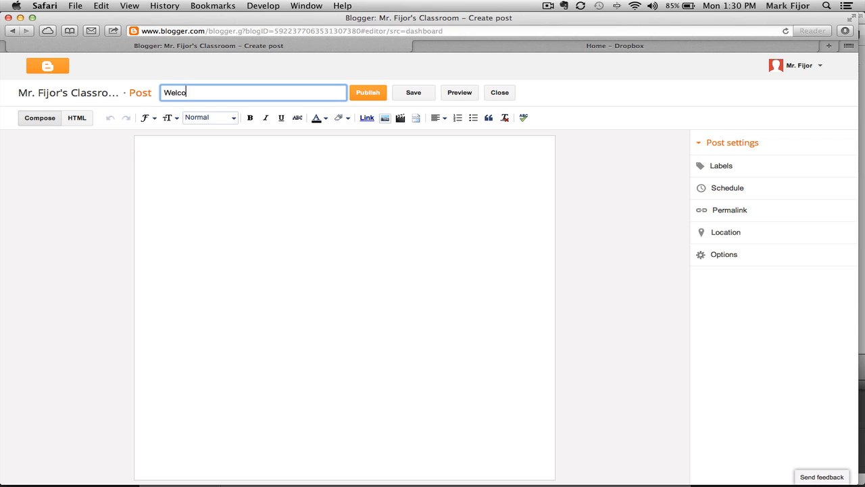
text(me to)
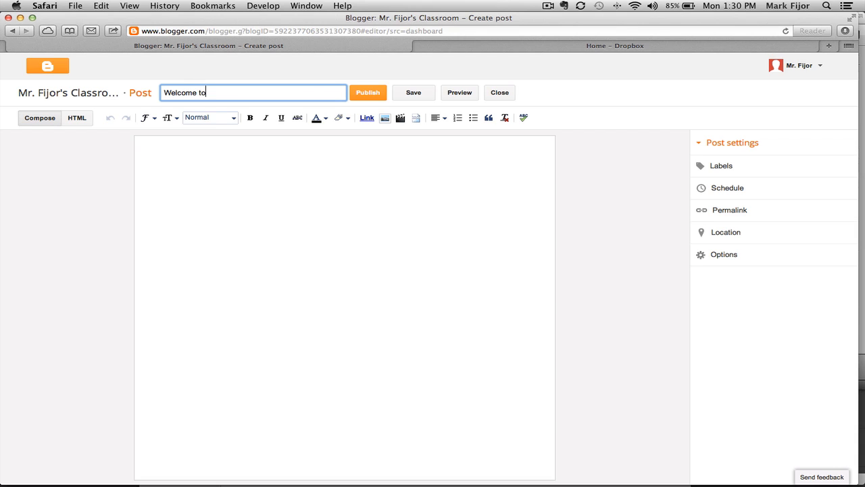
text(School Work)
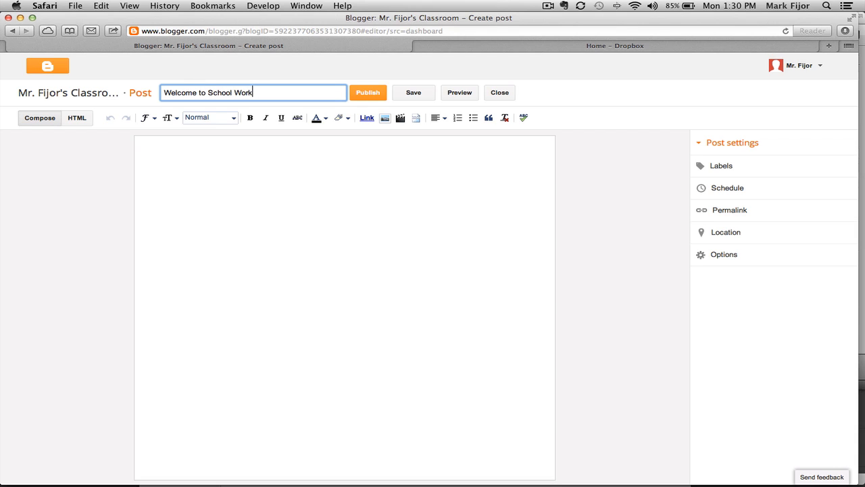
text(Homewor)
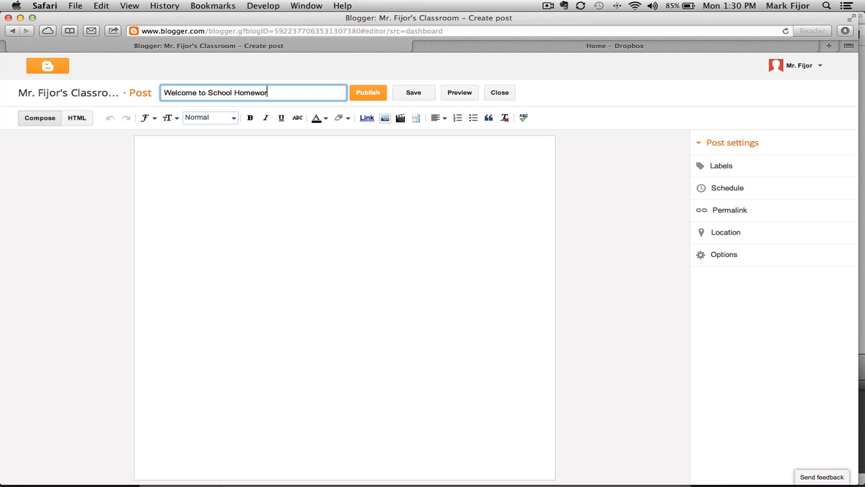
text(k)
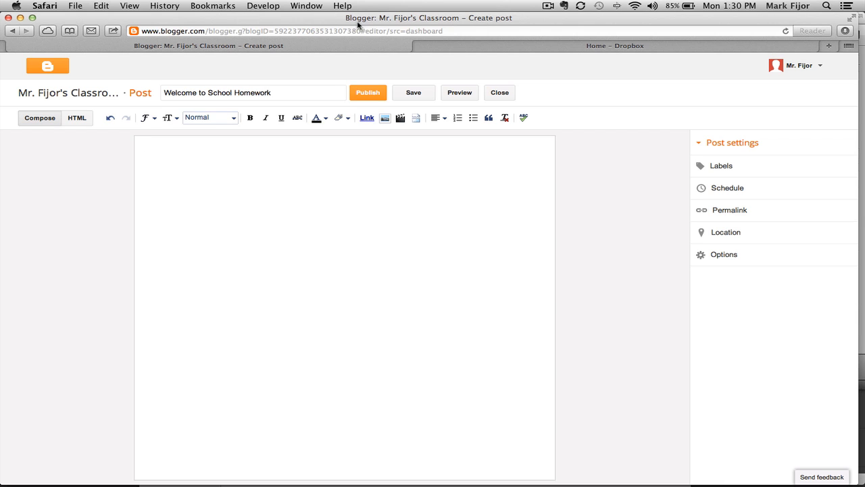
click(614, 46)
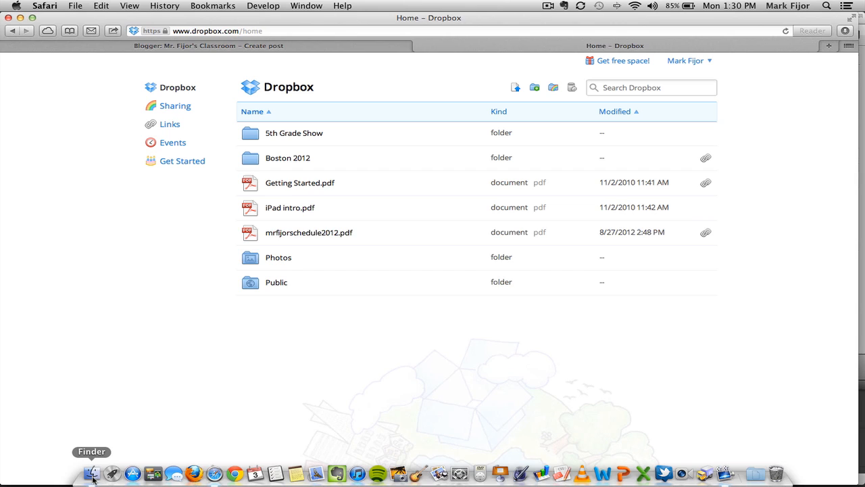
Drag backtoschoolfun1.pdf from Finder's Newsletters folder into the Dropbox home folder
click(91, 473)
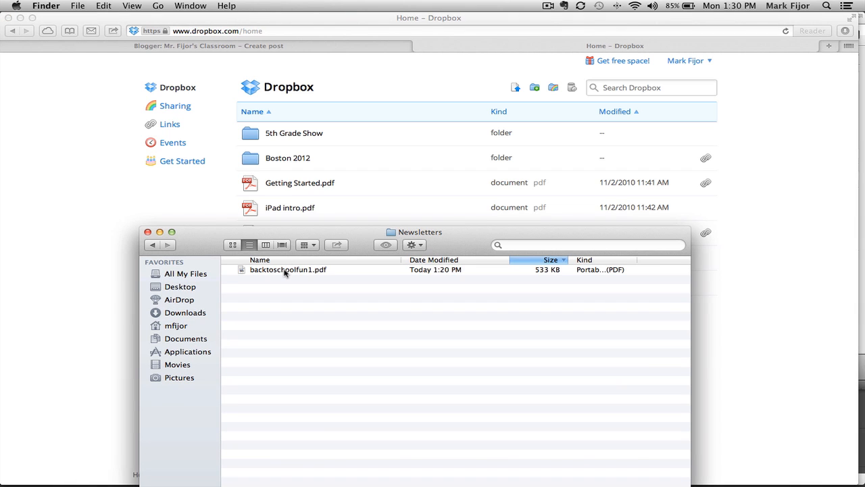
drag(288, 269, 381, 175)
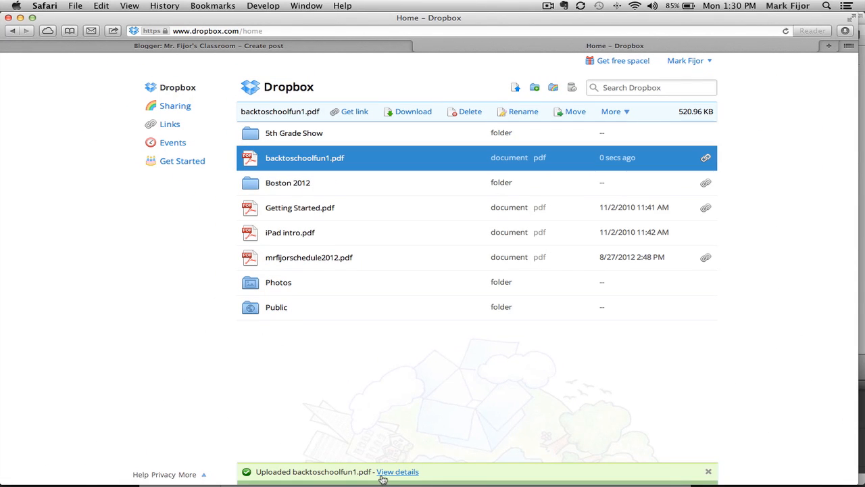
mouse_move(460, 170)
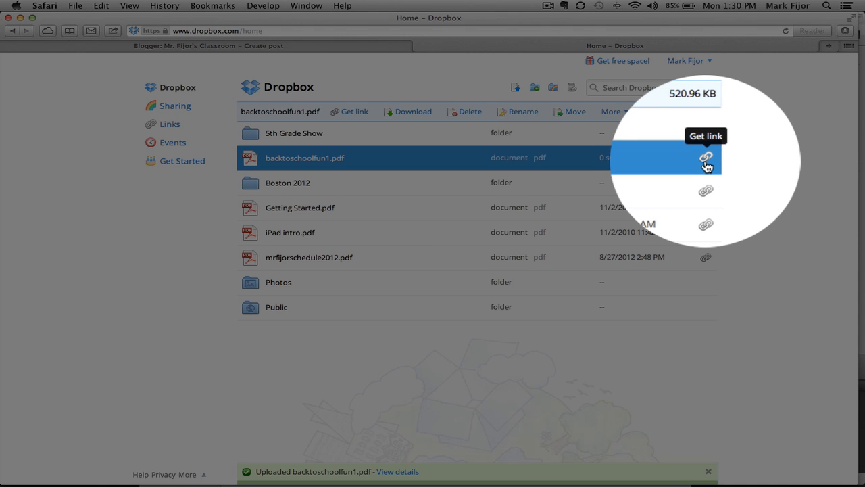
Copy the share link for backtoschoolfun1.pdf and return to the Blogger draft
click(705, 157)
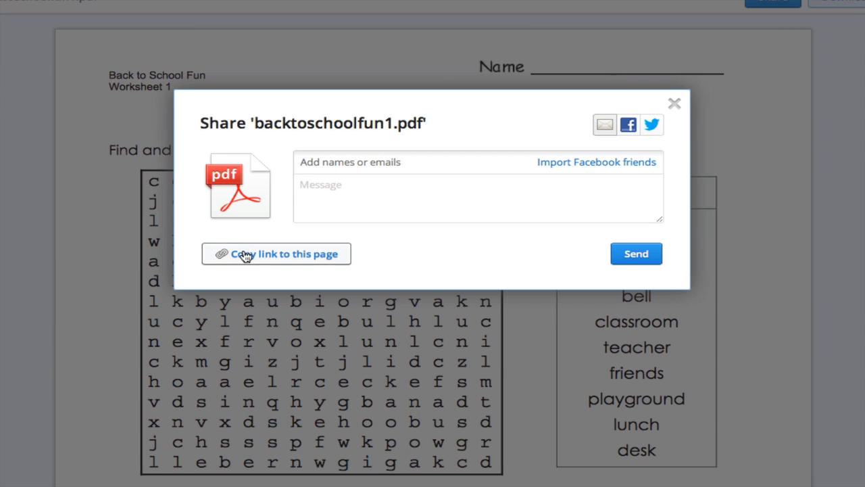
click(276, 254)
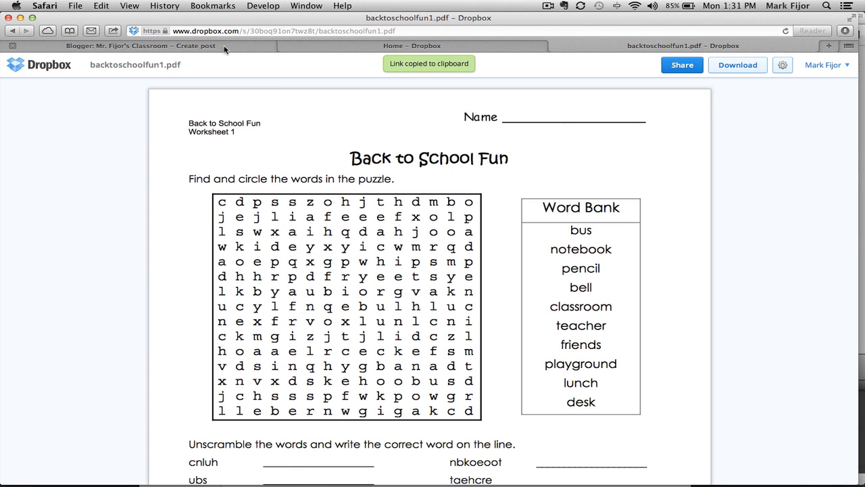
click(135, 46)
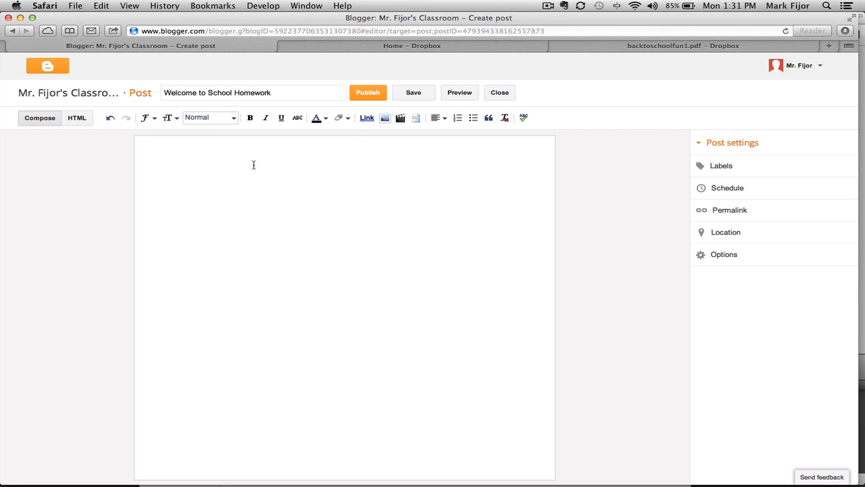
Insert a 'Back to School Worksheet' link in the post body pointing to the Dropbox URL
click(366, 117)
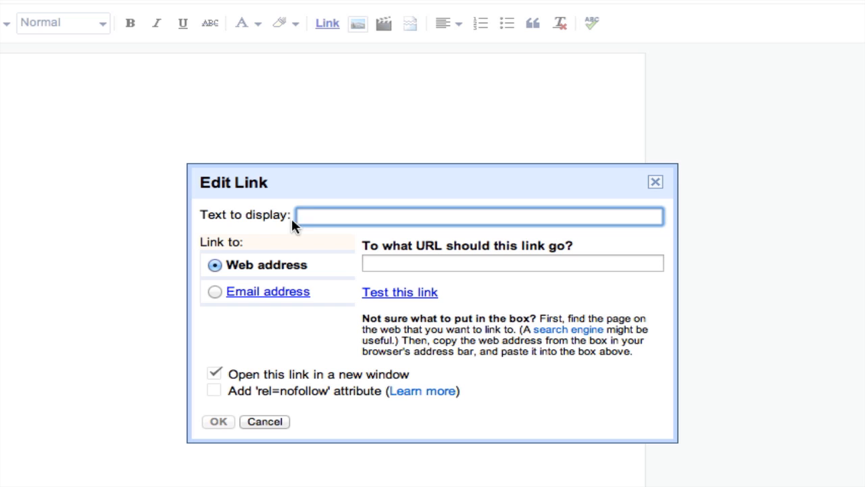
click(478, 215)
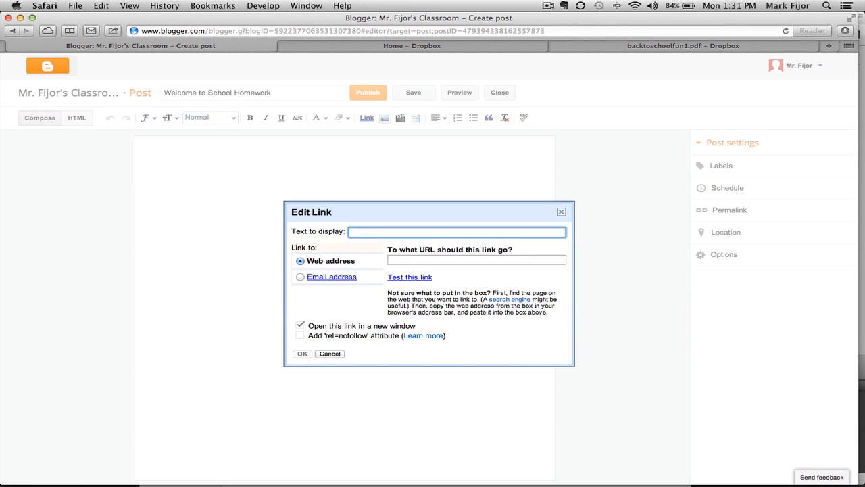
text(Back to Wsd)
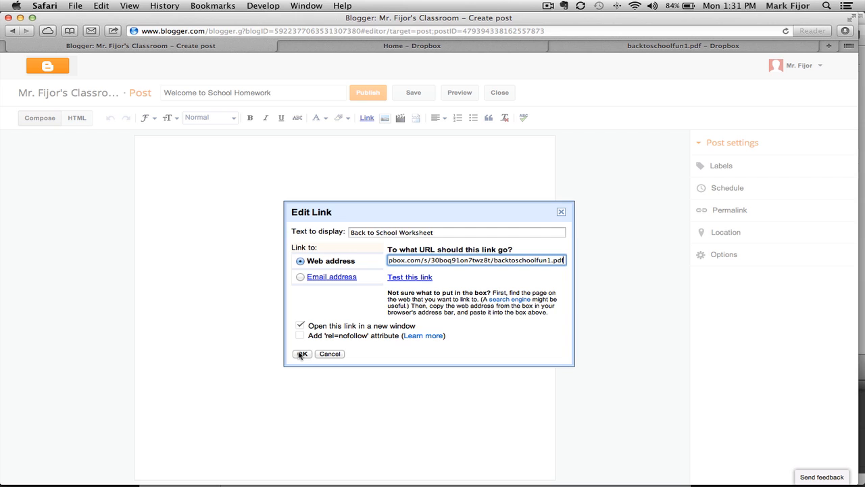
click(301, 354)
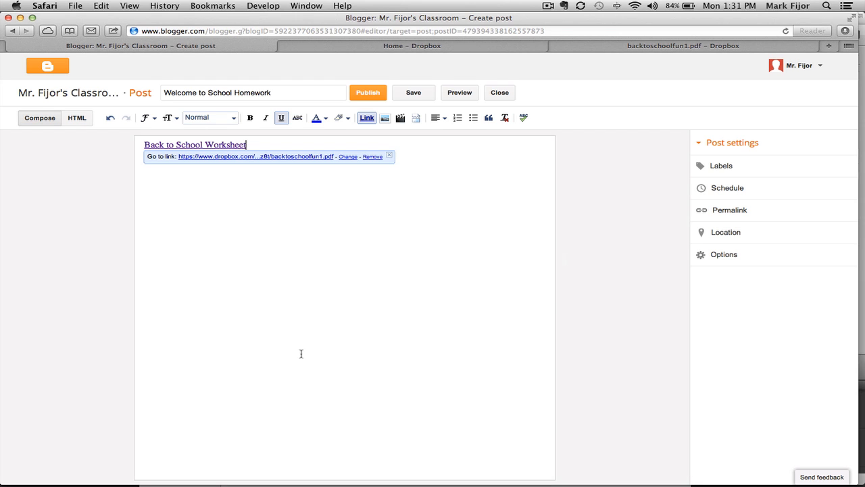
mouse_move(157, 148)
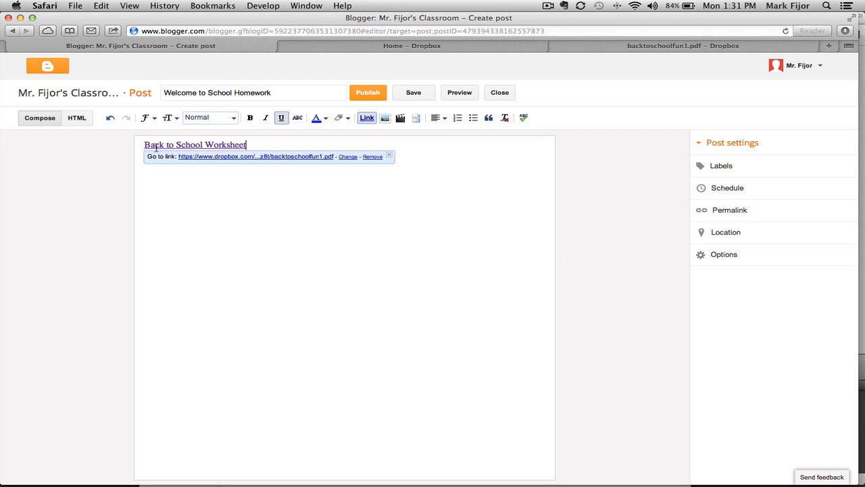
Add 'Please fill this out and return it to school.' under the link and publish the post
click(413, 92)
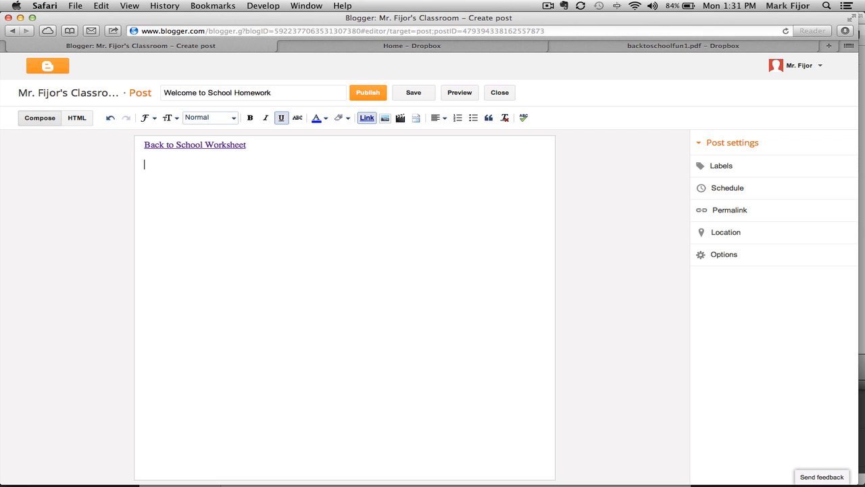
text(Please)
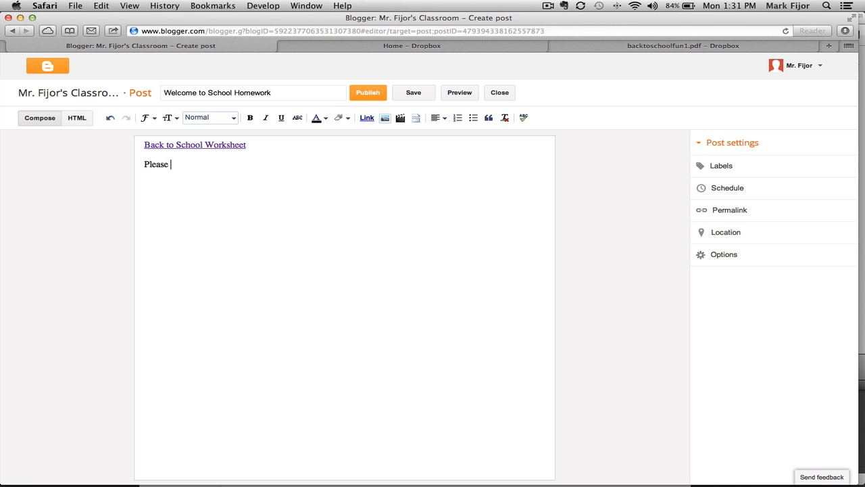
text(fill this out and return it to school.)
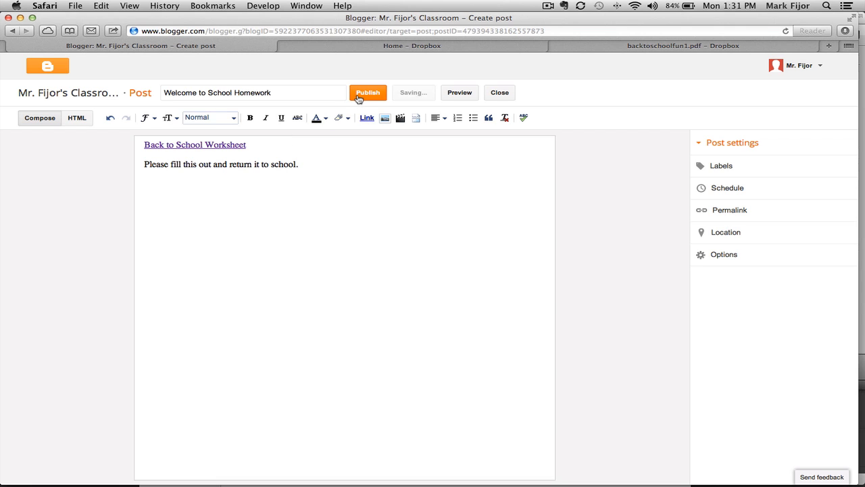
click(368, 92)
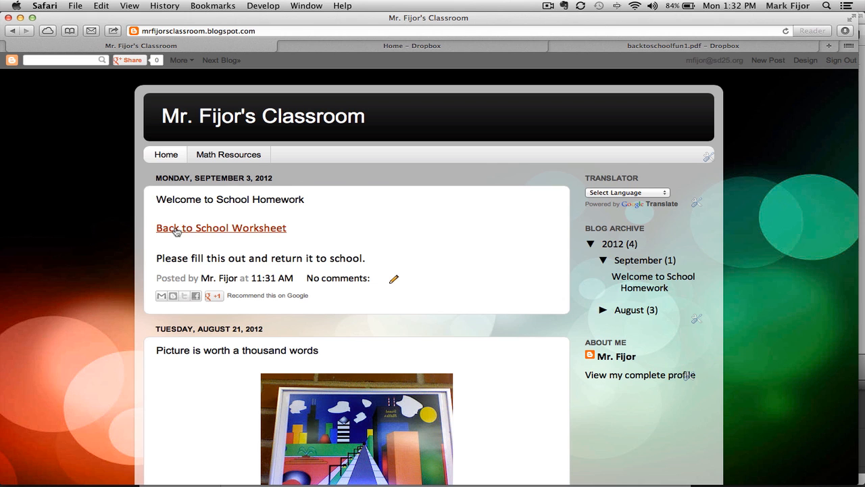
Follow the Back to School Worksheet link on the live post to the Dropbox PDF
click(221, 227)
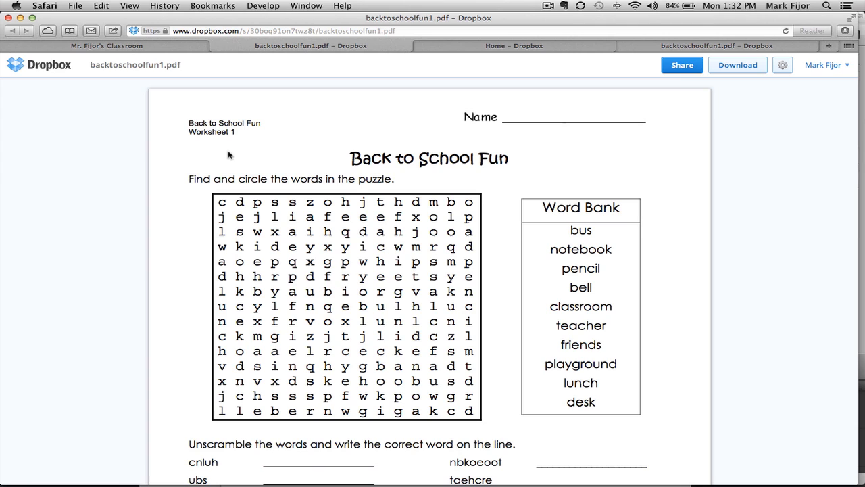
mouse_move(738, 65)
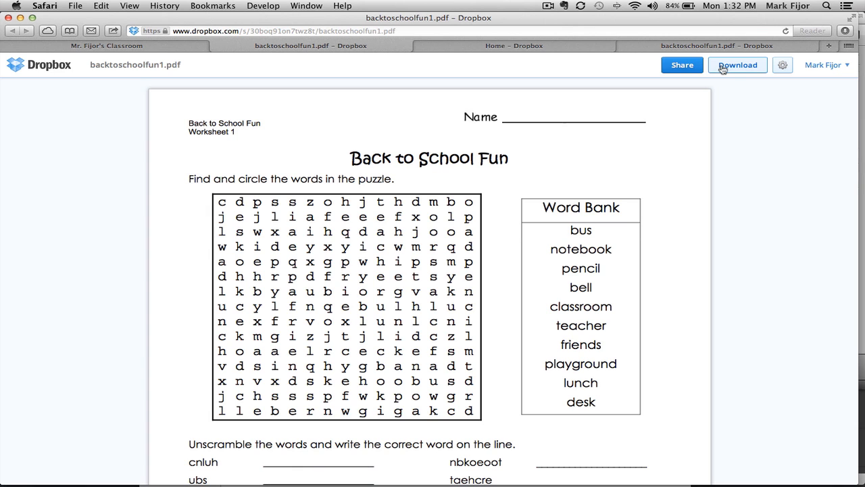
mouse_move(623, 138)
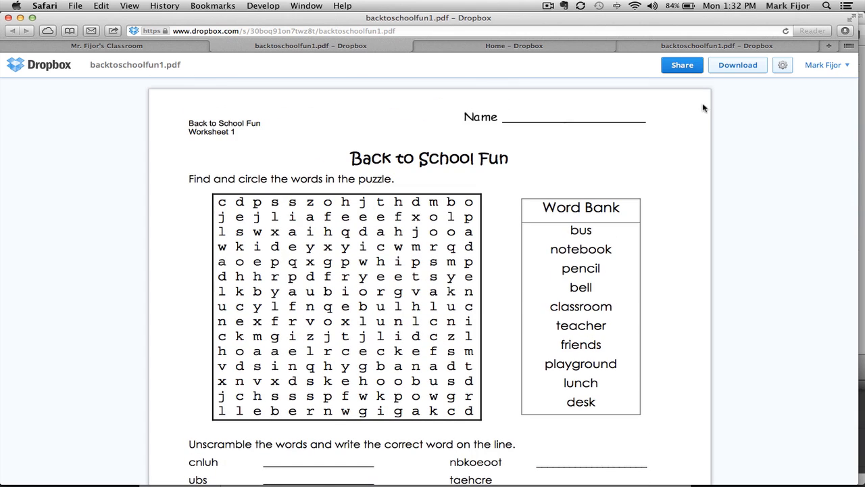
mouse_move(773, 93)
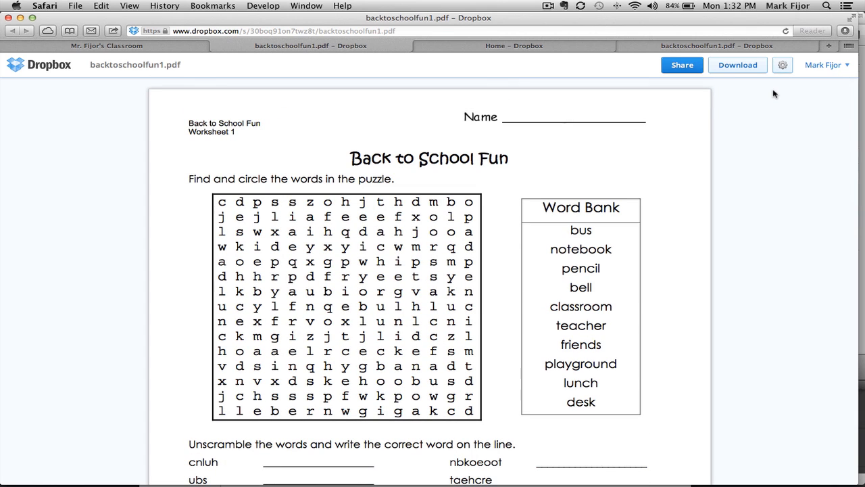
mouse_move(765, 96)
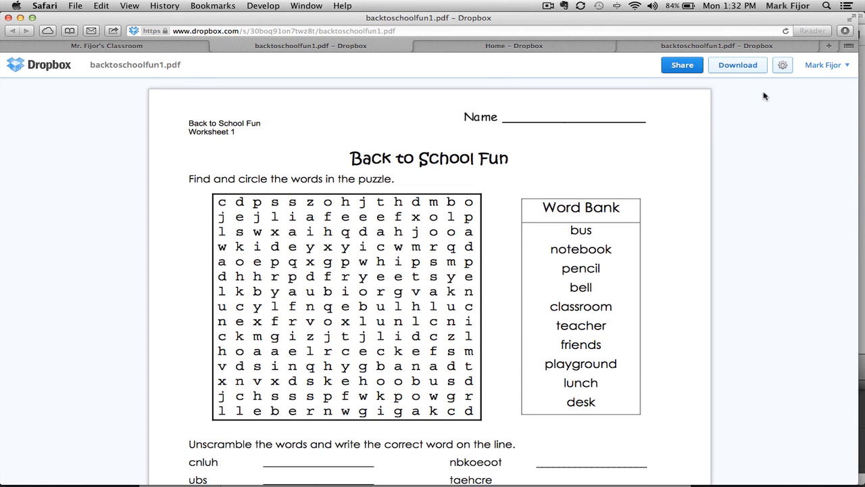